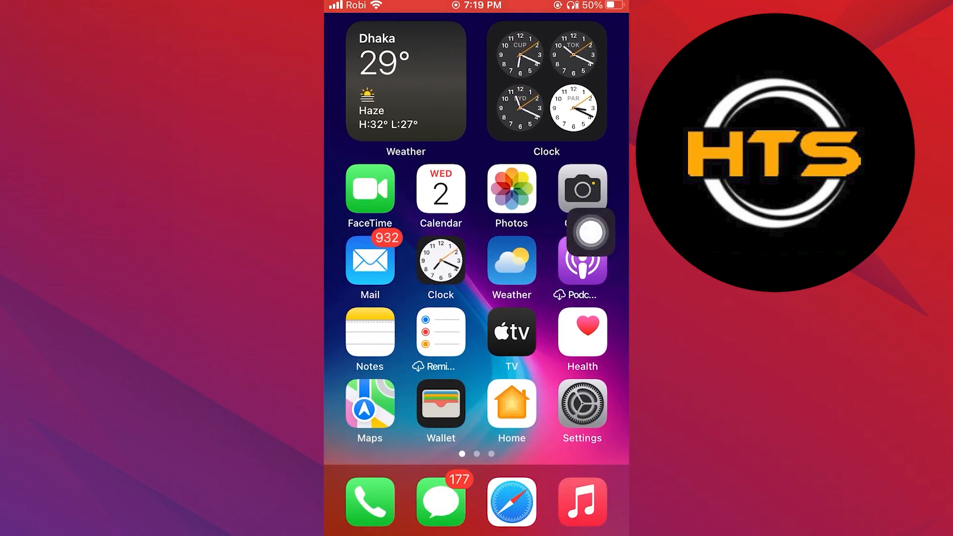
Navigate to iPhone Storage in Settings to reach the per-app storage list.
click(580, 403)
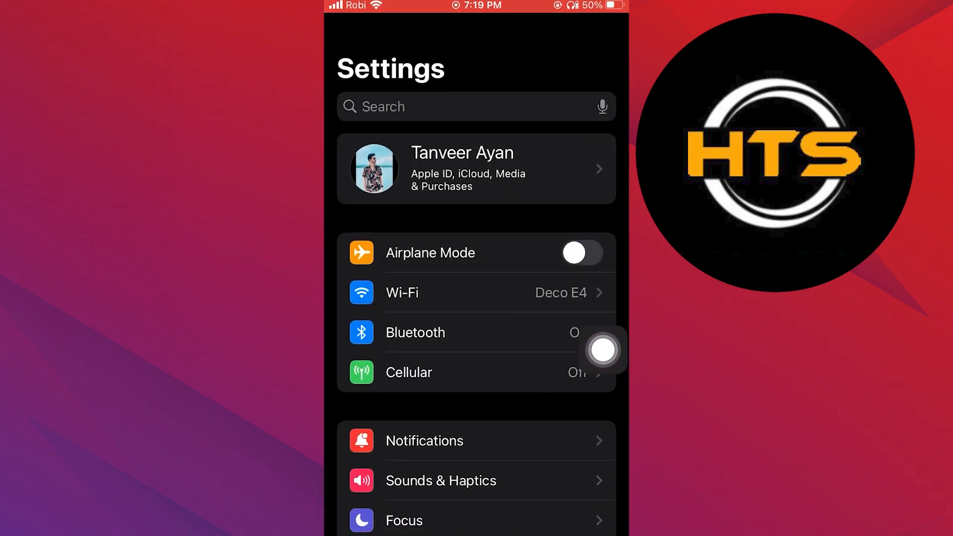
scroll(down, 3)
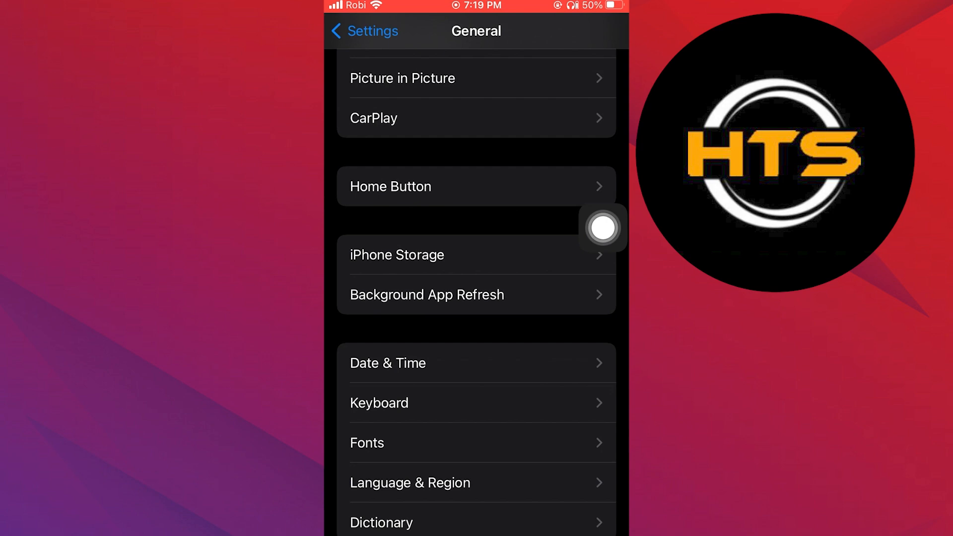
click(396, 255)
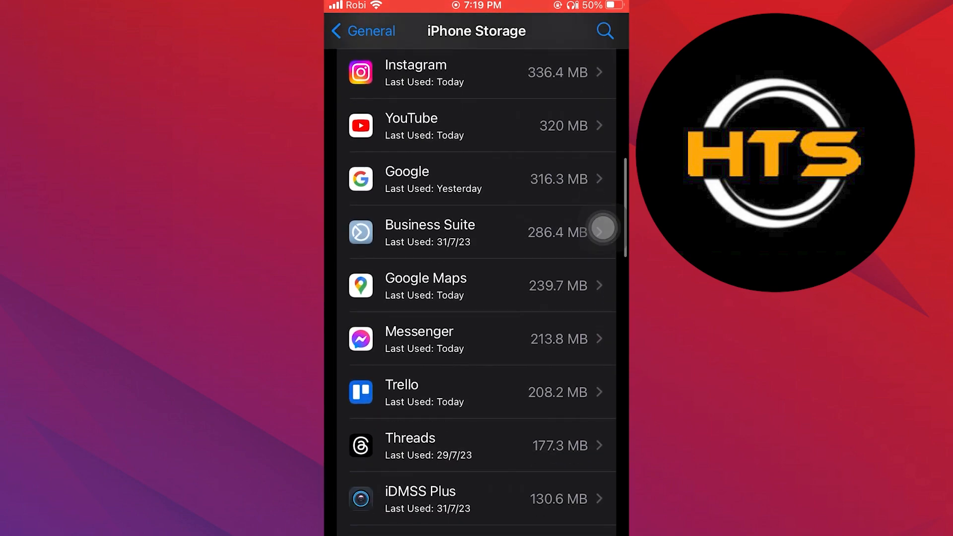
scroll(up, 3)
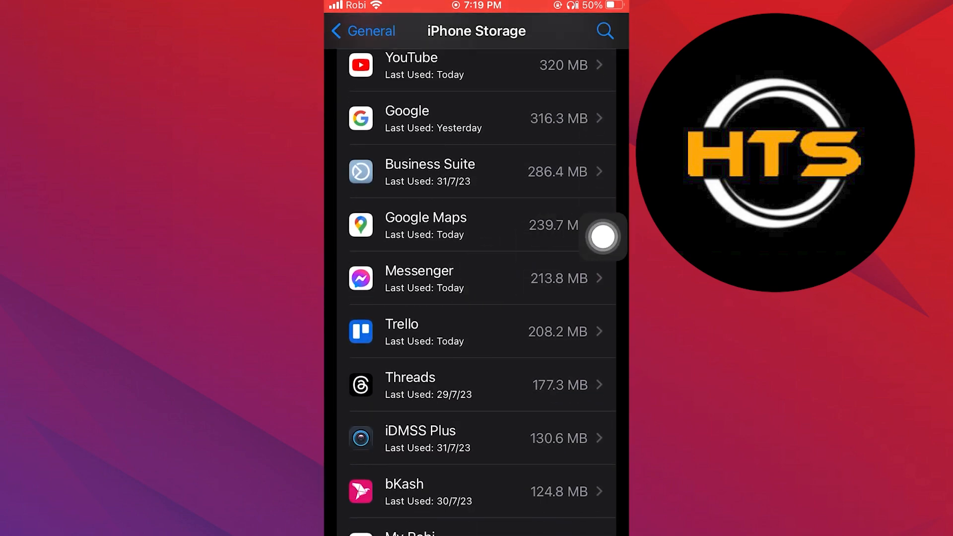
Offload Messenger from its storage page, keeping its documents and data.
click(480, 278)
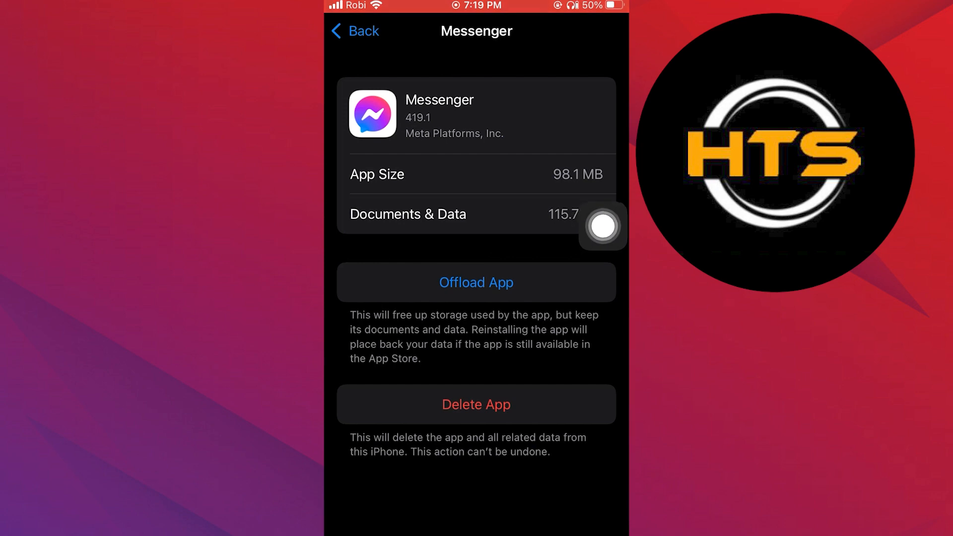
click(475, 282)
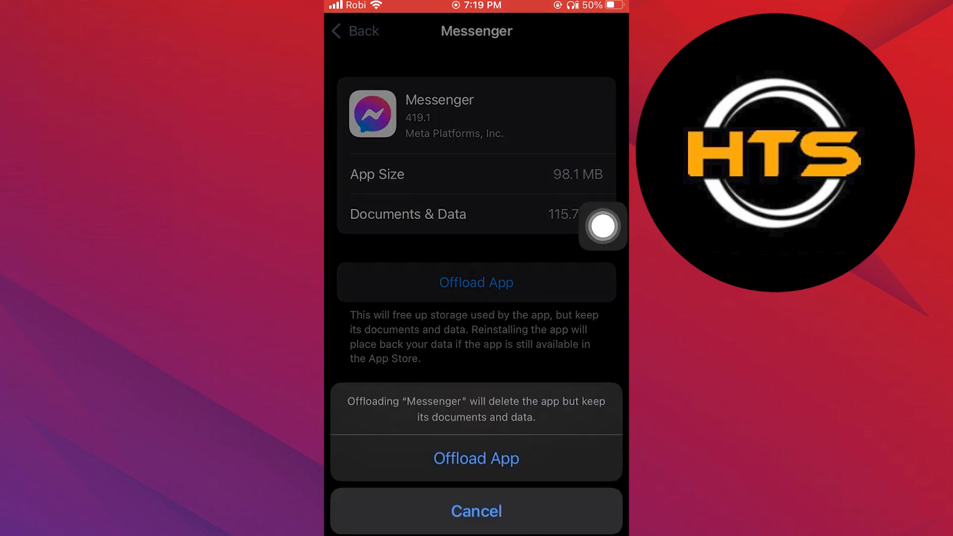
mouse_move(603, 296)
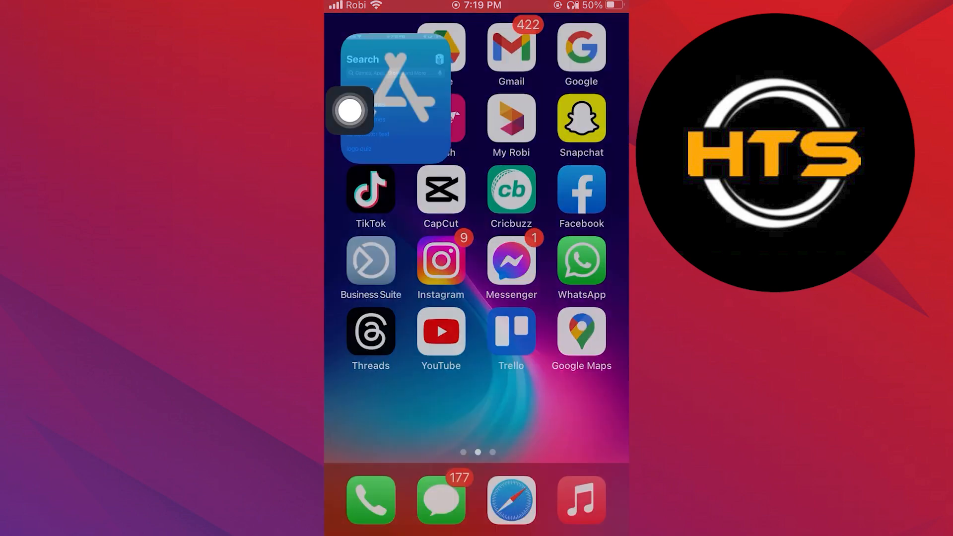
Search the App Store for 'messenger', reinstall it, and reopen Messenger to its Chats screen.
click(394, 104)
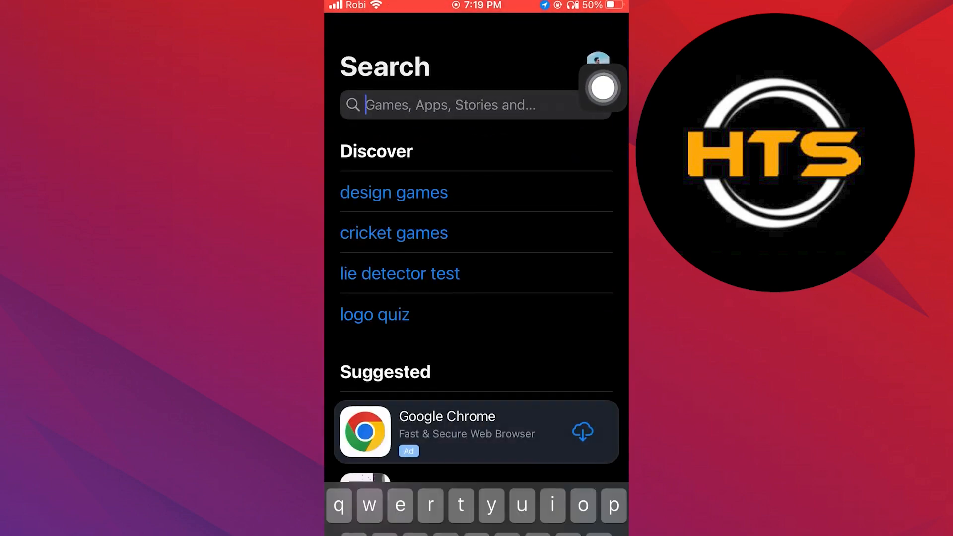
text(messenger)
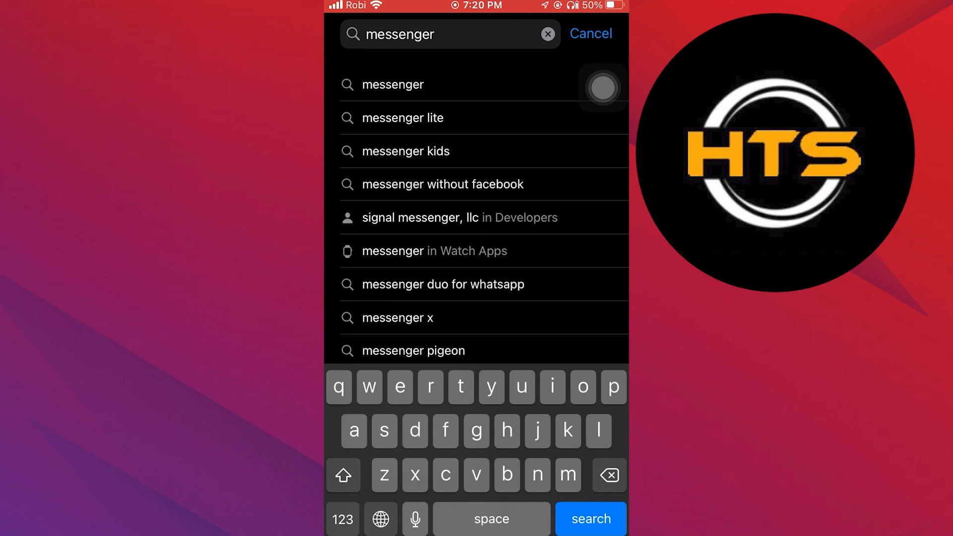
click(392, 83)
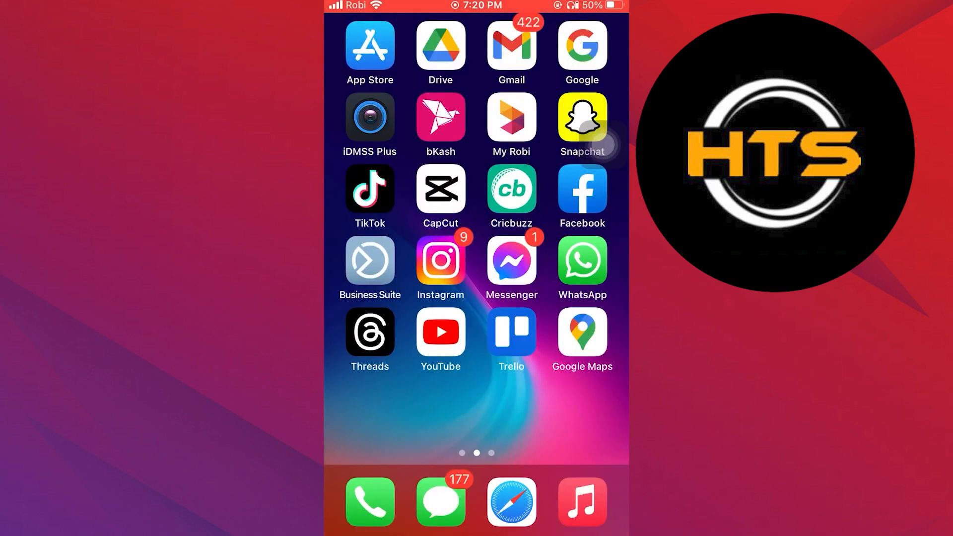
click(511, 260)
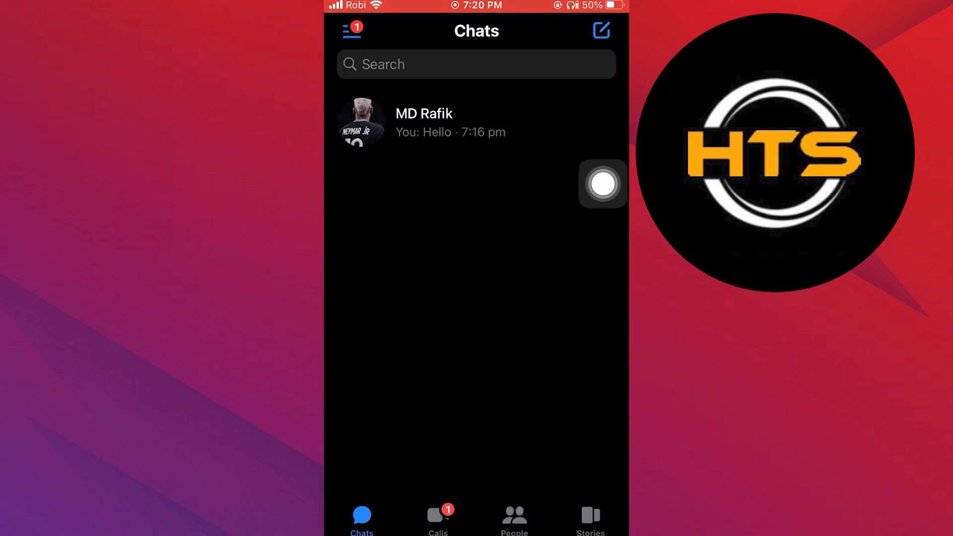